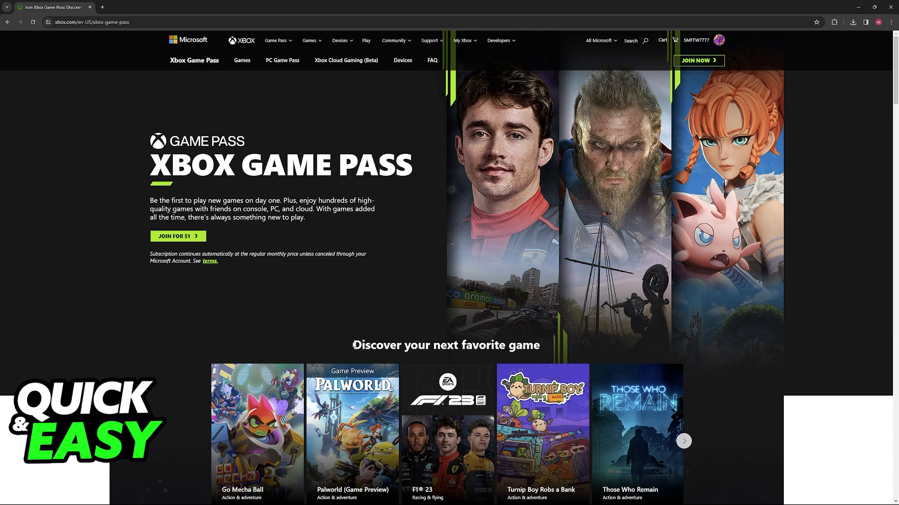
# Step: Scroll the xbox.com Game Pass page down to the 'Choose your plan' section with PC and Ultimate prices
pyautogui.scroll(-3)
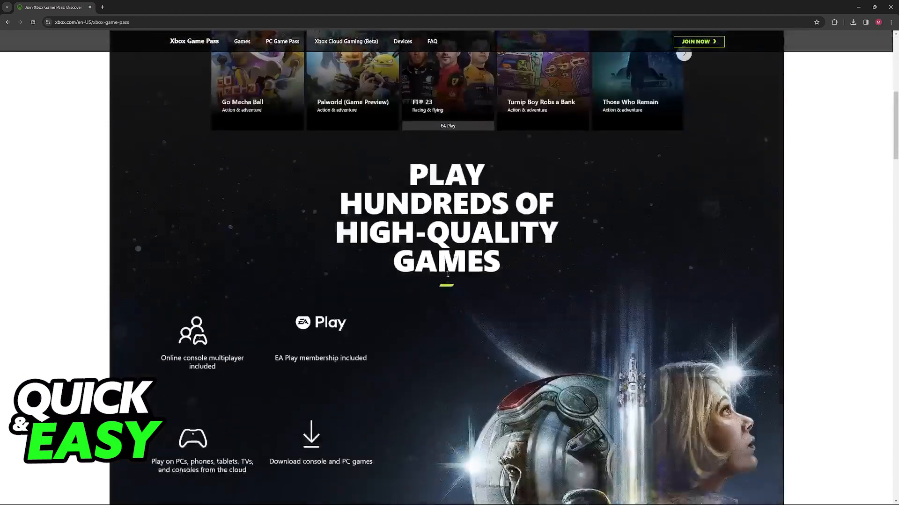
pyautogui.scroll(-3)
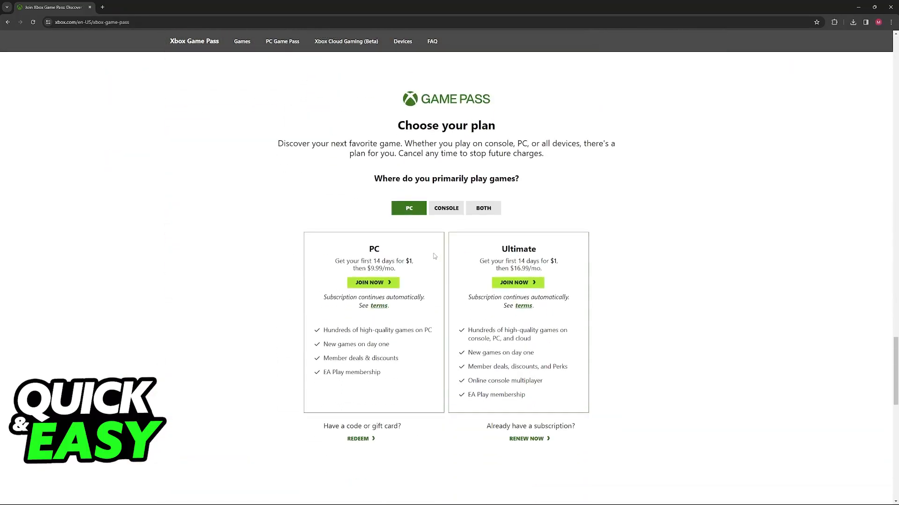
pyautogui.moveTo(639, 213)
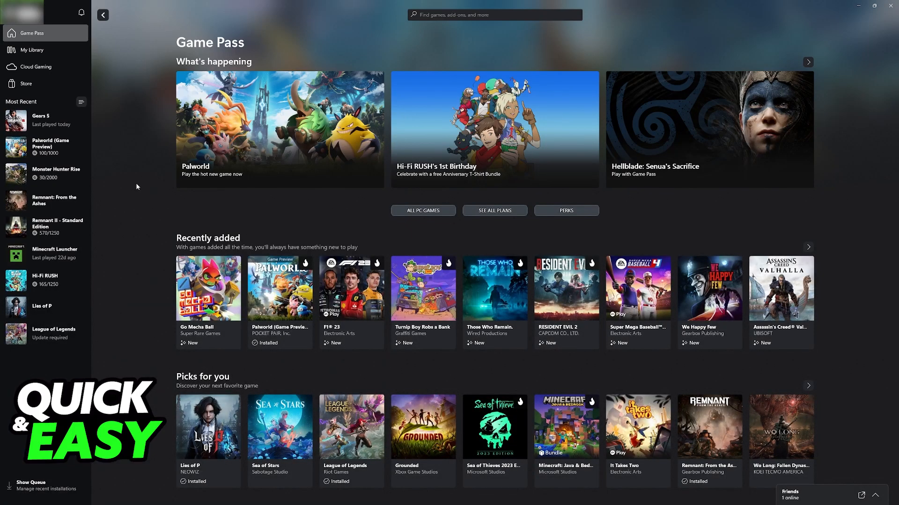
pyautogui.moveTo(423, 211)
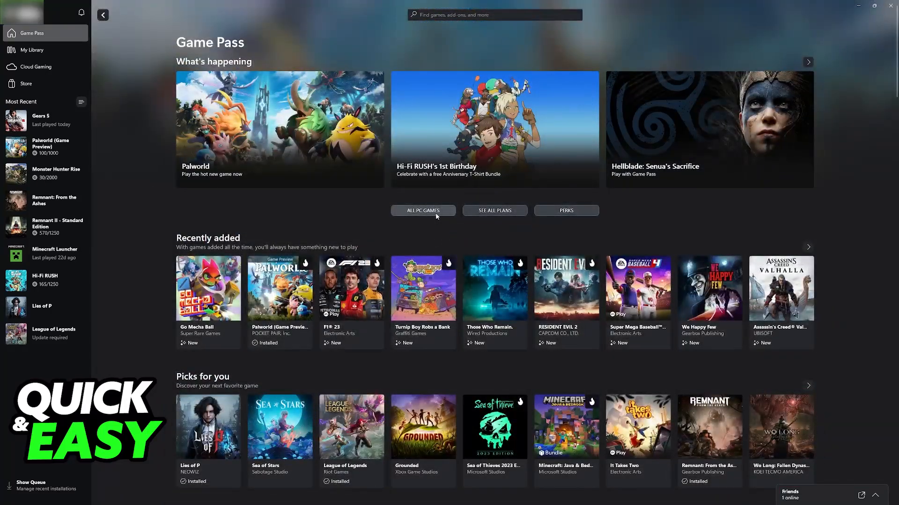
pyautogui.moveTo(423, 211)
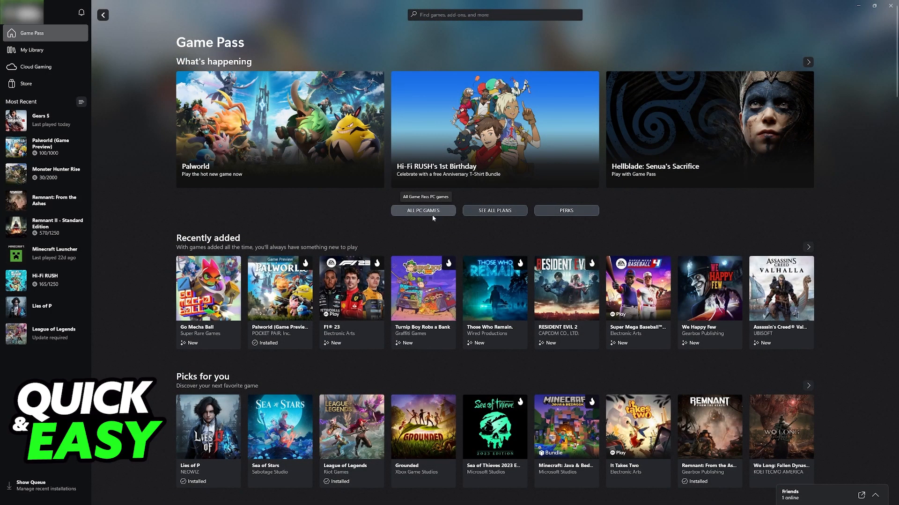
# Step: Browse the All PC Games catalogue, then begin a search for 'se' (Sea of Thieves)
pyautogui.click(423, 211)
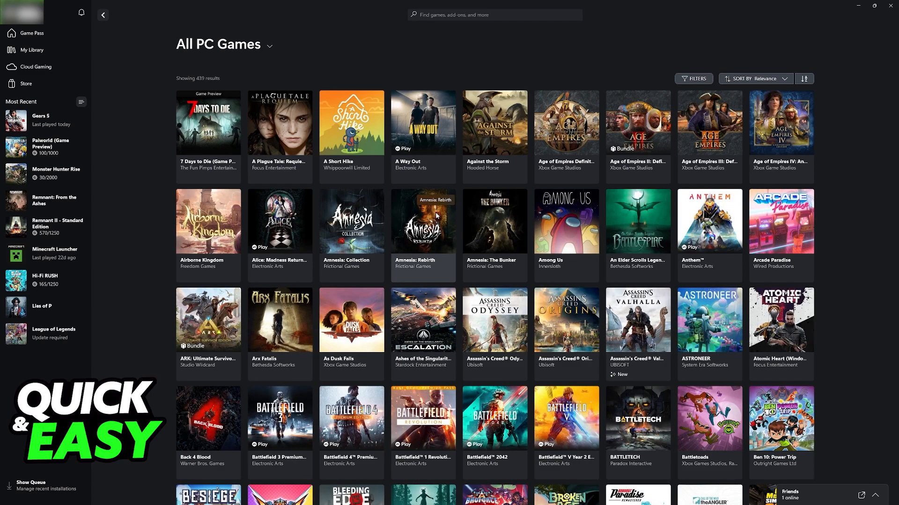
pyautogui.scroll(-3)
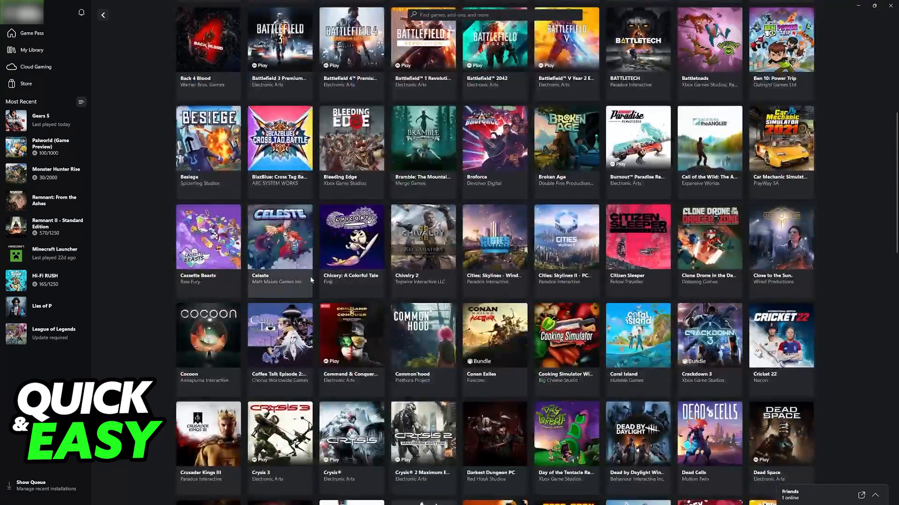
pyautogui.scroll(-3)
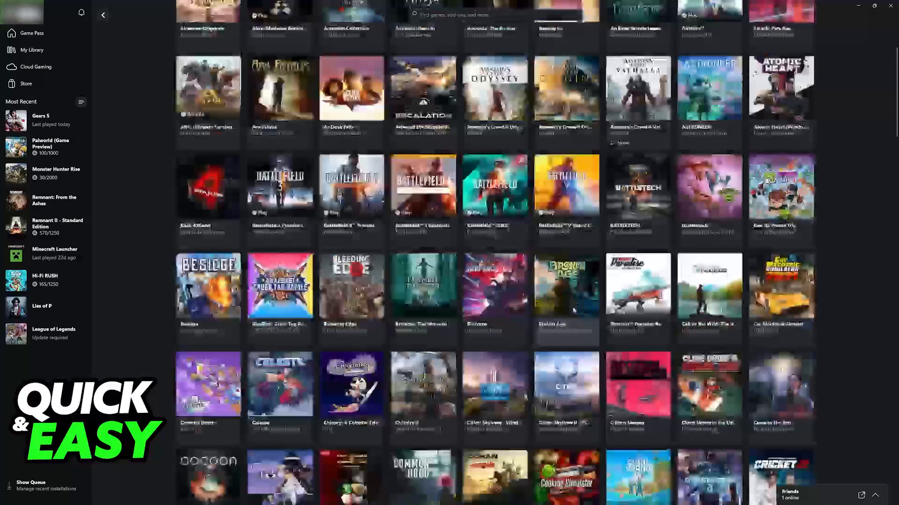
pyautogui.write('sea of thieves')
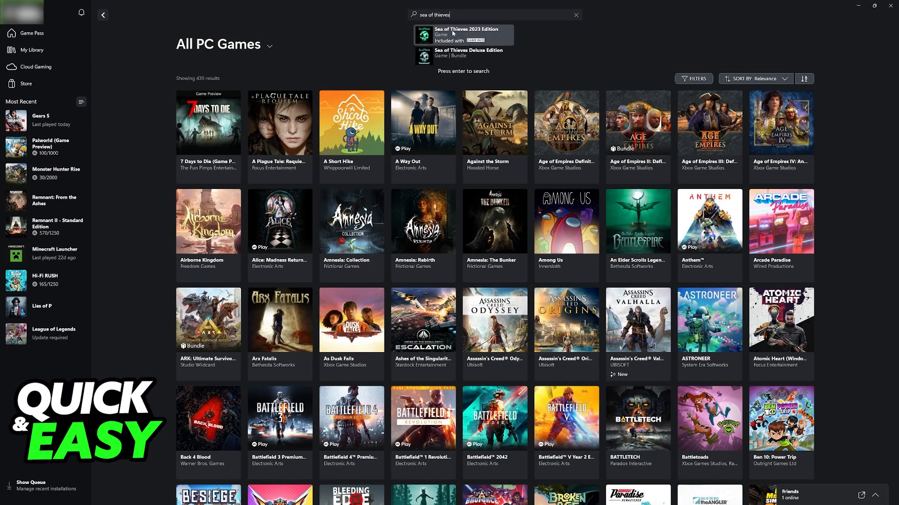
# Step: Check Sea of Thieves 2023 Edition's install options without installing, then launch Gears 5 from Most Recent
pyautogui.click(463, 35)
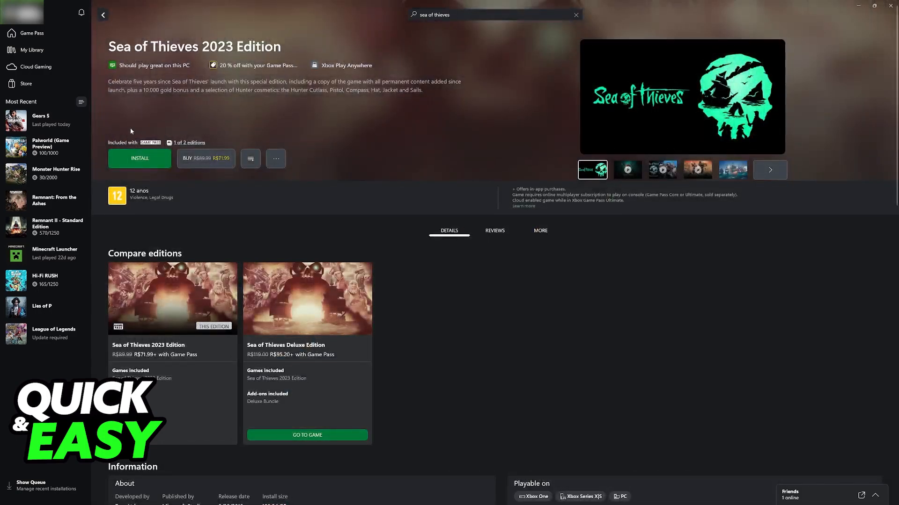
pyautogui.click(140, 159)
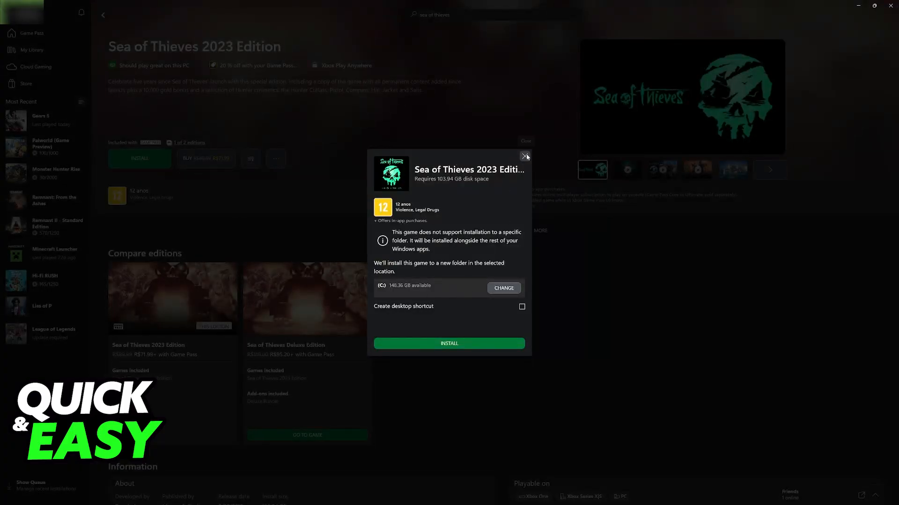
pyautogui.click(524, 156)
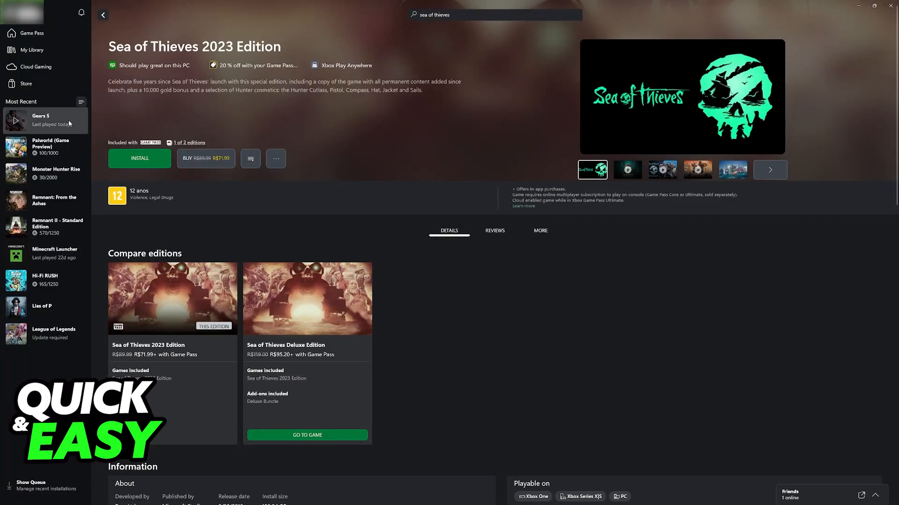
pyautogui.click(41, 121)
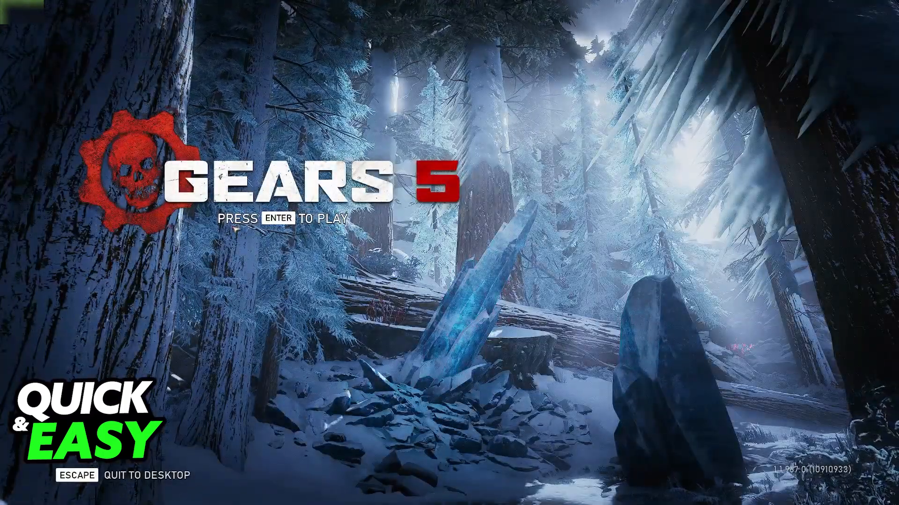
# Step: Continue past the Gears 5 title screen to reach its Install Settings (85 GB total)
pyautogui.press('enter')
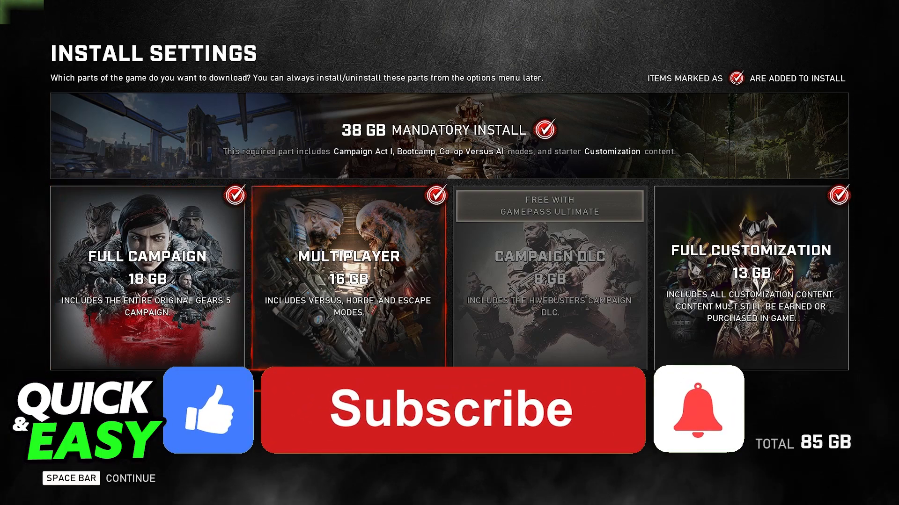
pyautogui.click(453, 410)
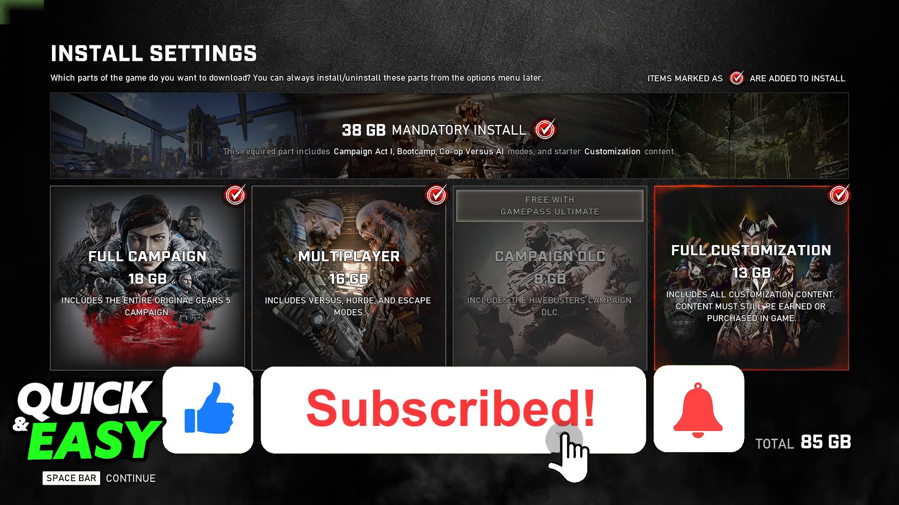